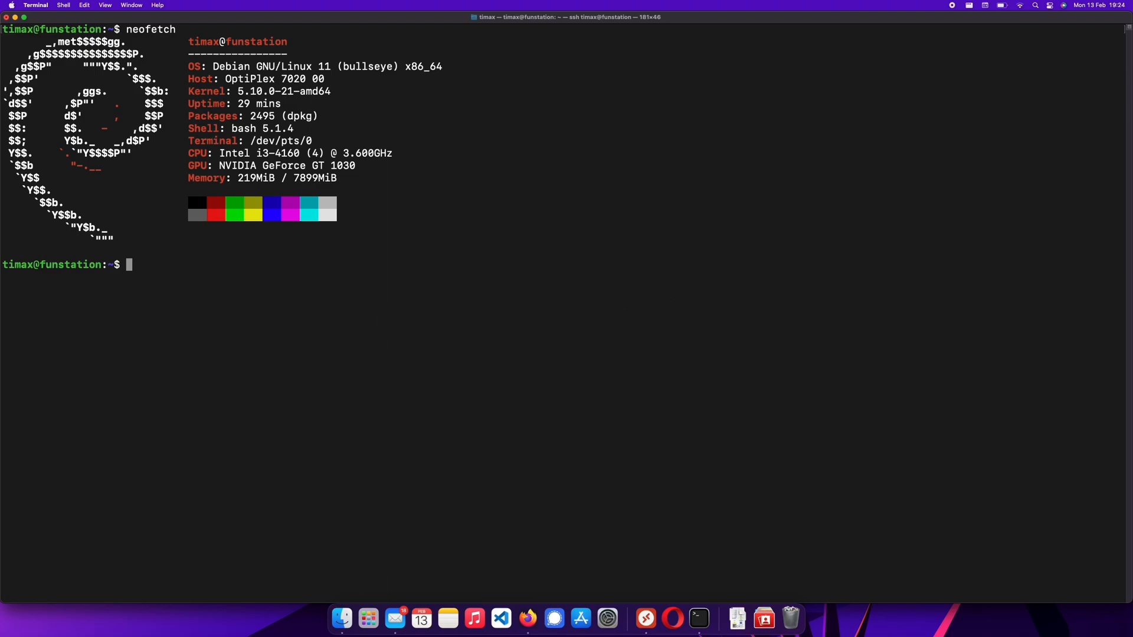
Run 'sudo winboot' with the password, then 'sudo reboot now' to restart the PC
text(sudo winboot)
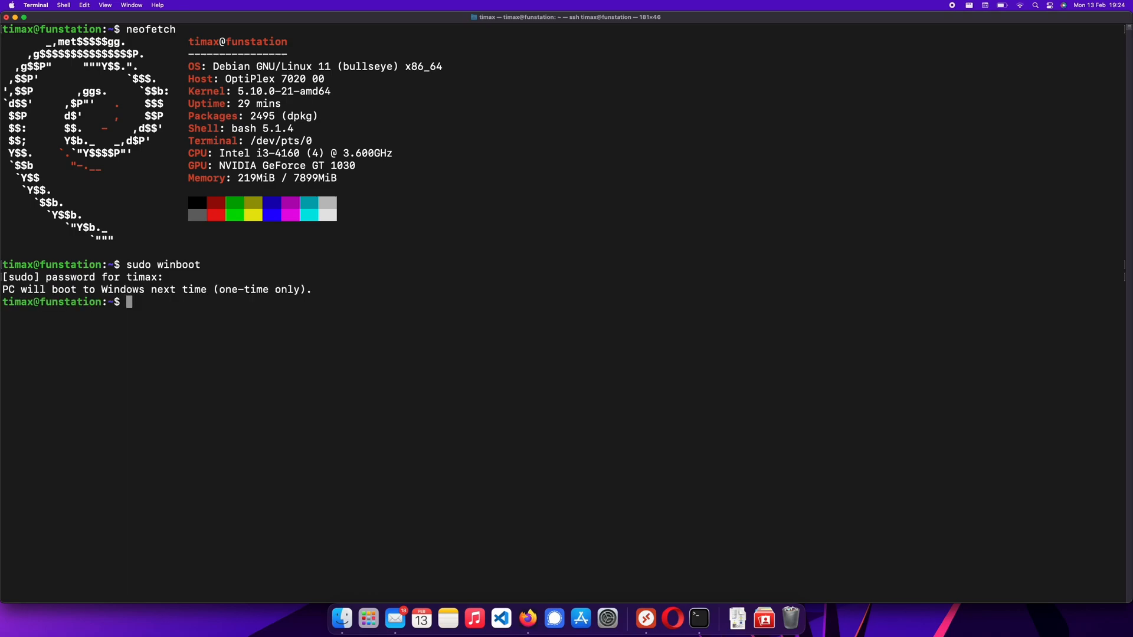
text(sudo reboot now)
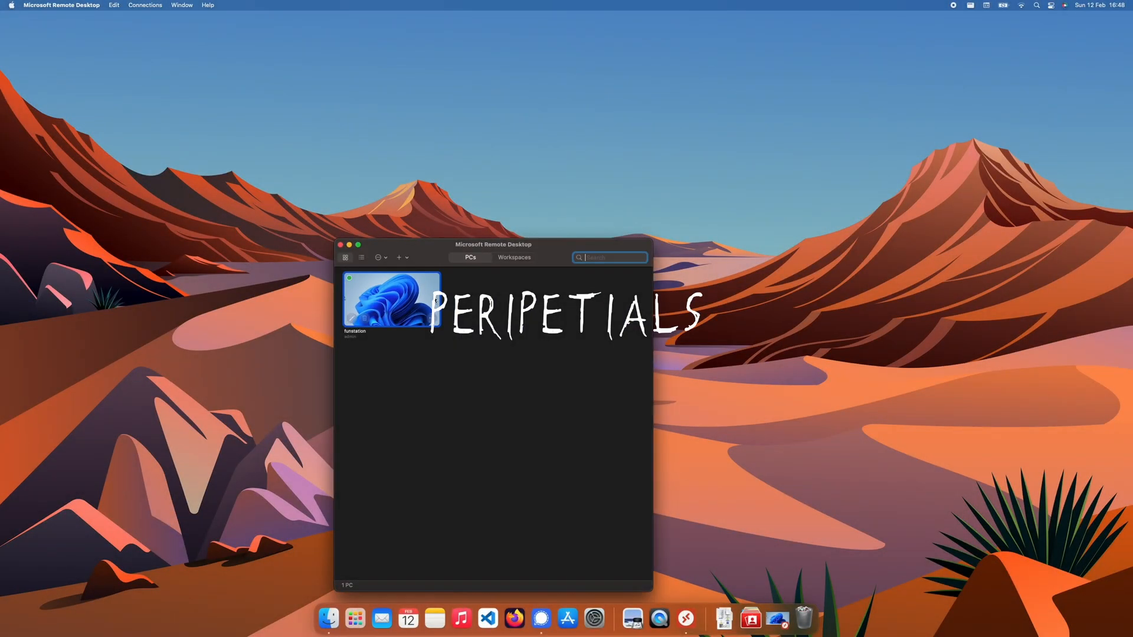
Connect to funstation full screen to confirm Windows booted, then close Remote Desktop
double_click(392, 299)
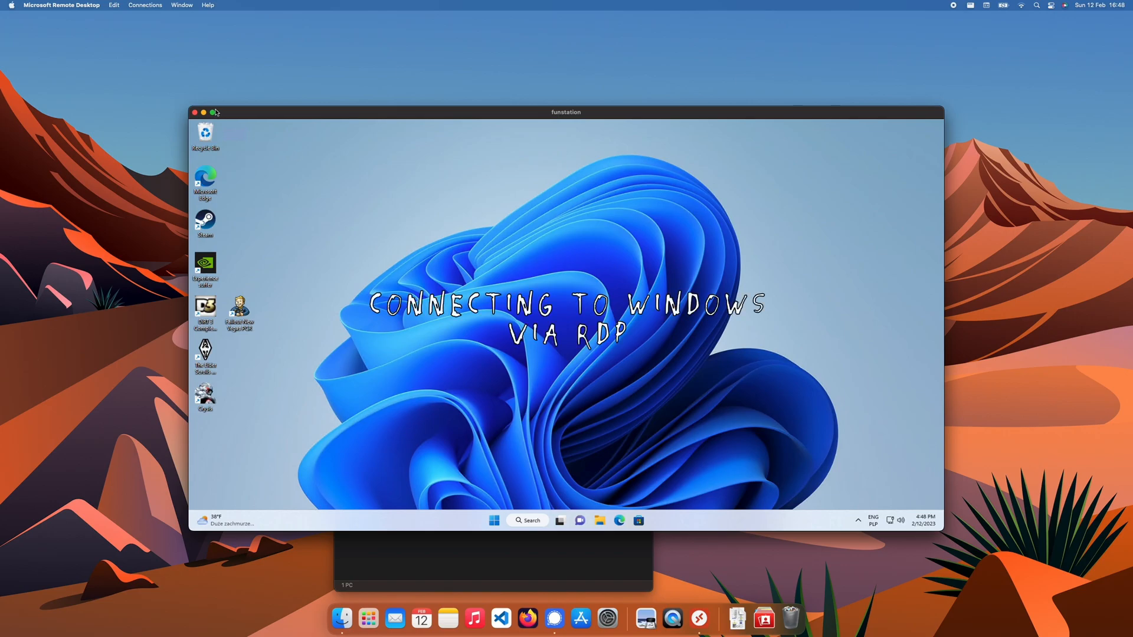
click(212, 112)
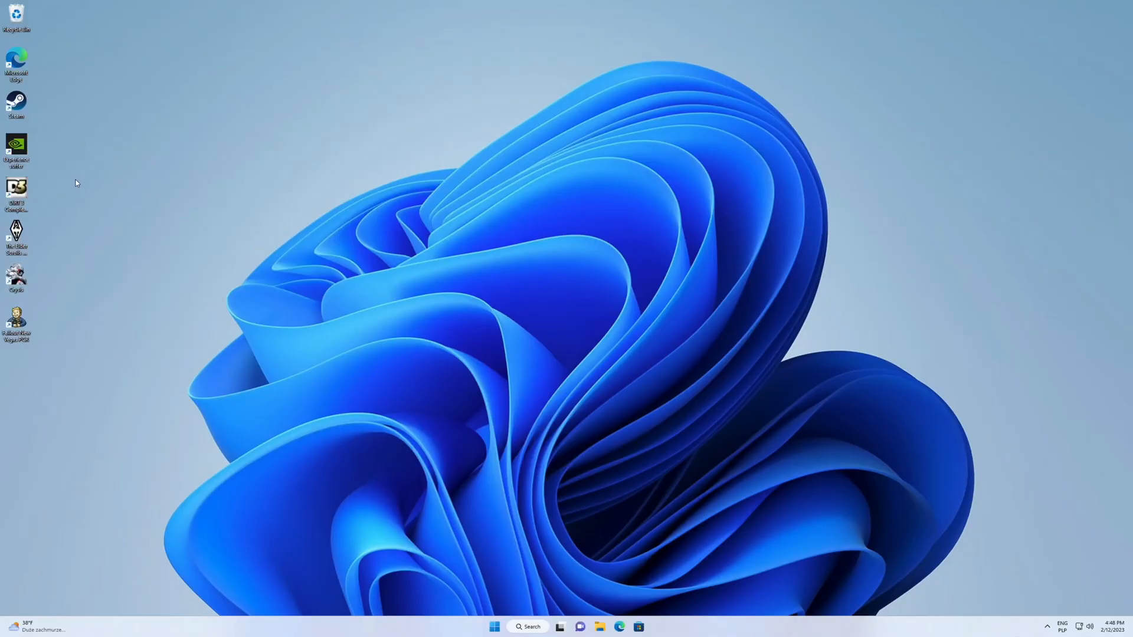
mouse_move(94, 274)
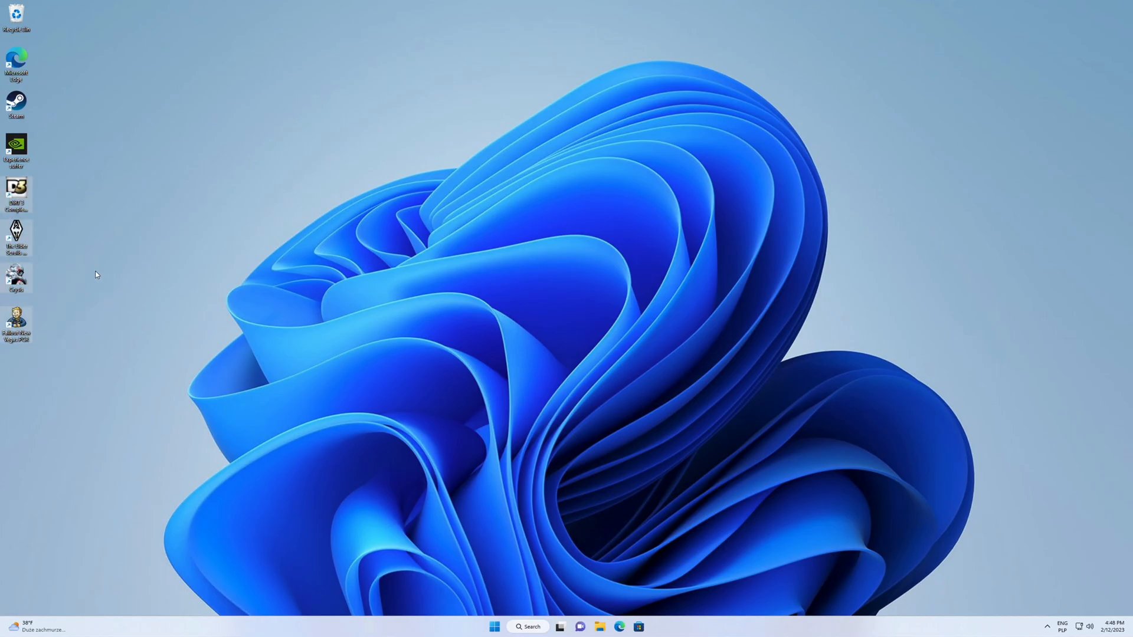
mouse_move(90, 266)
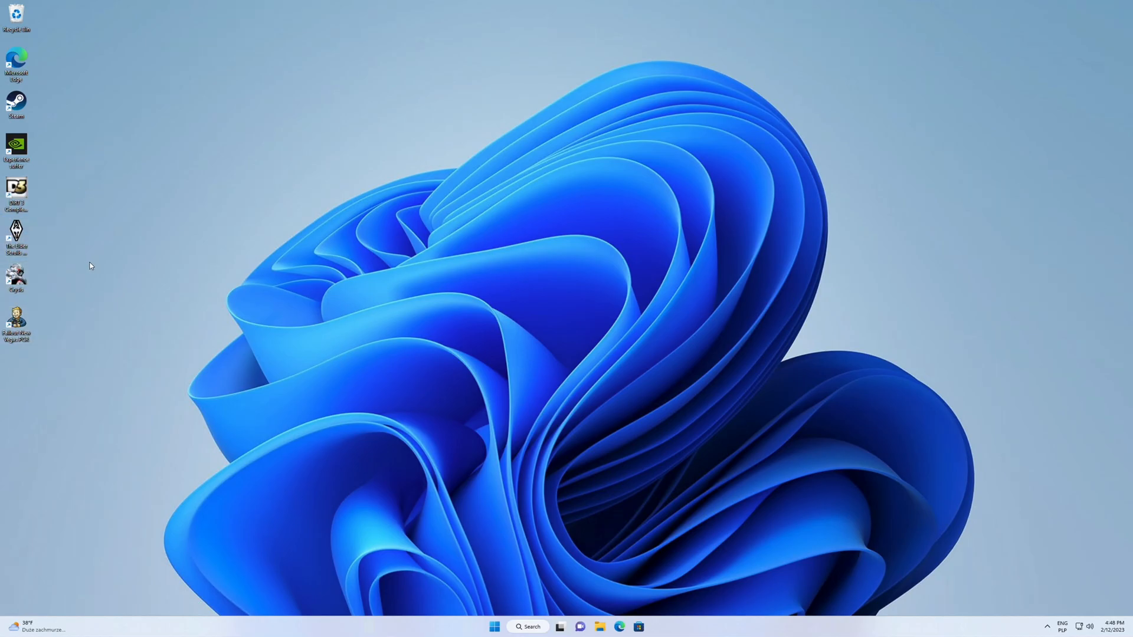
mouse_move(90, 264)
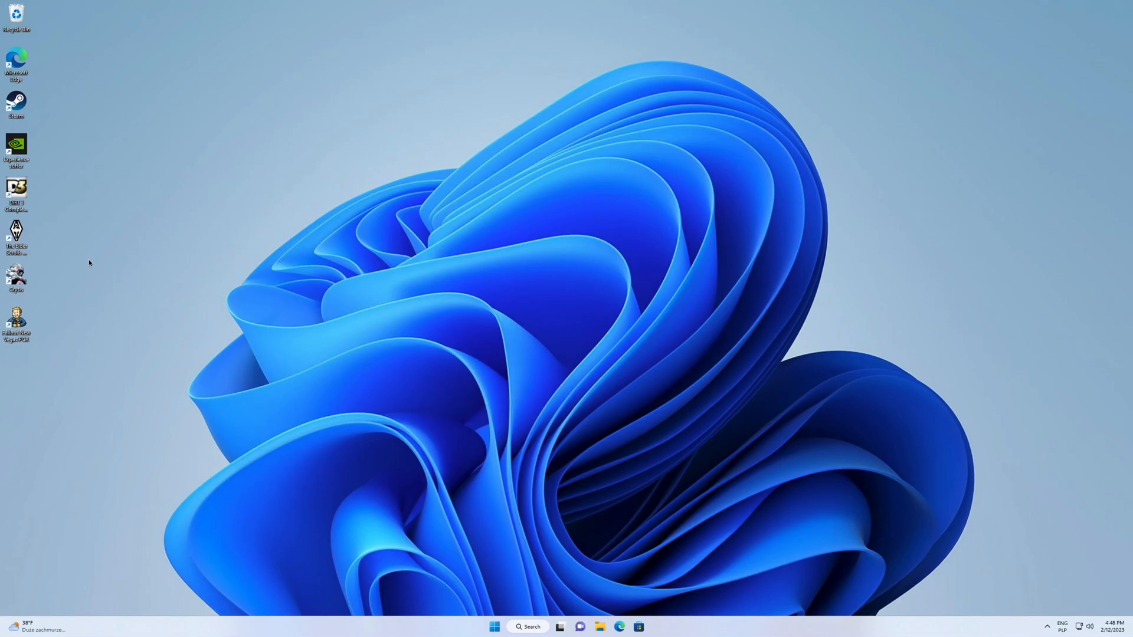
mouse_move(140, 180)
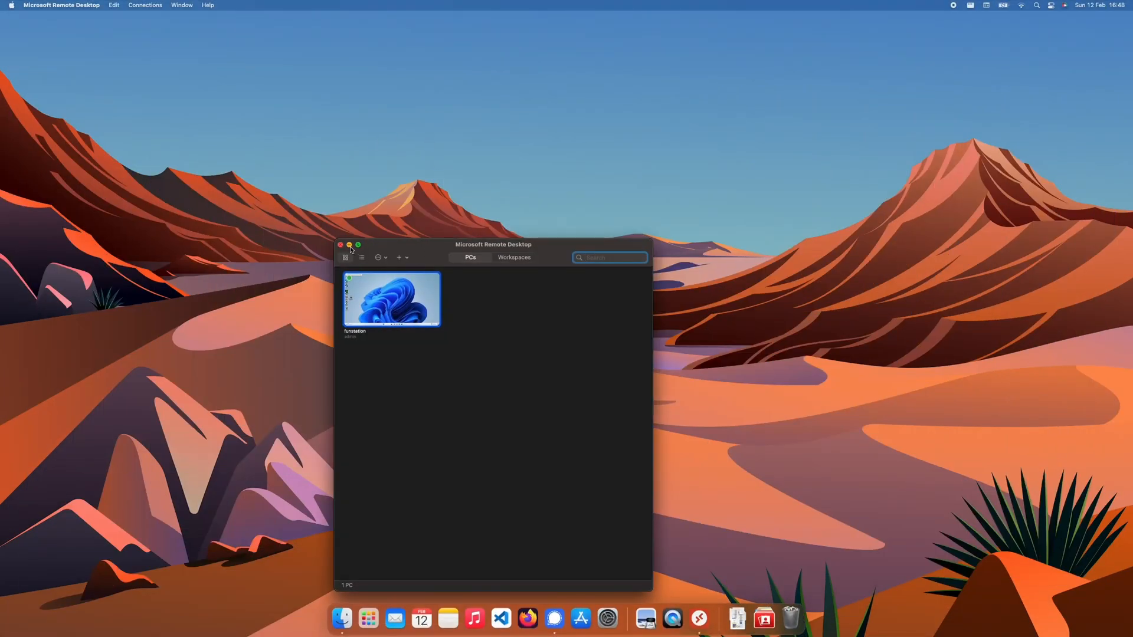
click(340, 244)
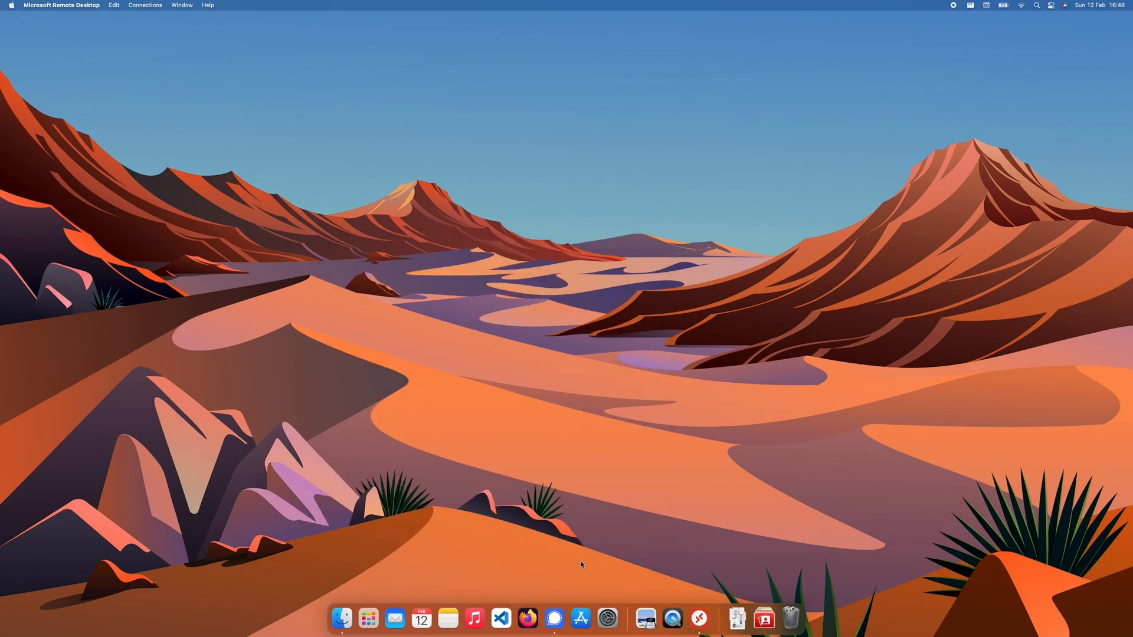
Launch Steam from Spotlight by searching 'steam'
text(steam)
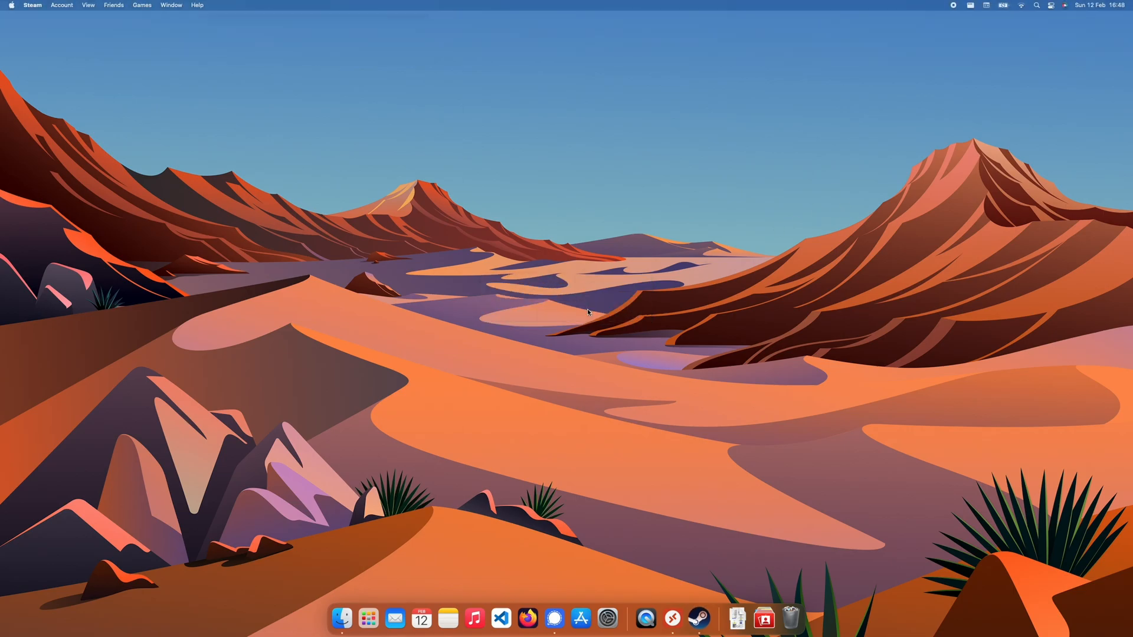
Maximise the Steam window and open DiRT 3 Complete Edition in the library
click(697, 618)
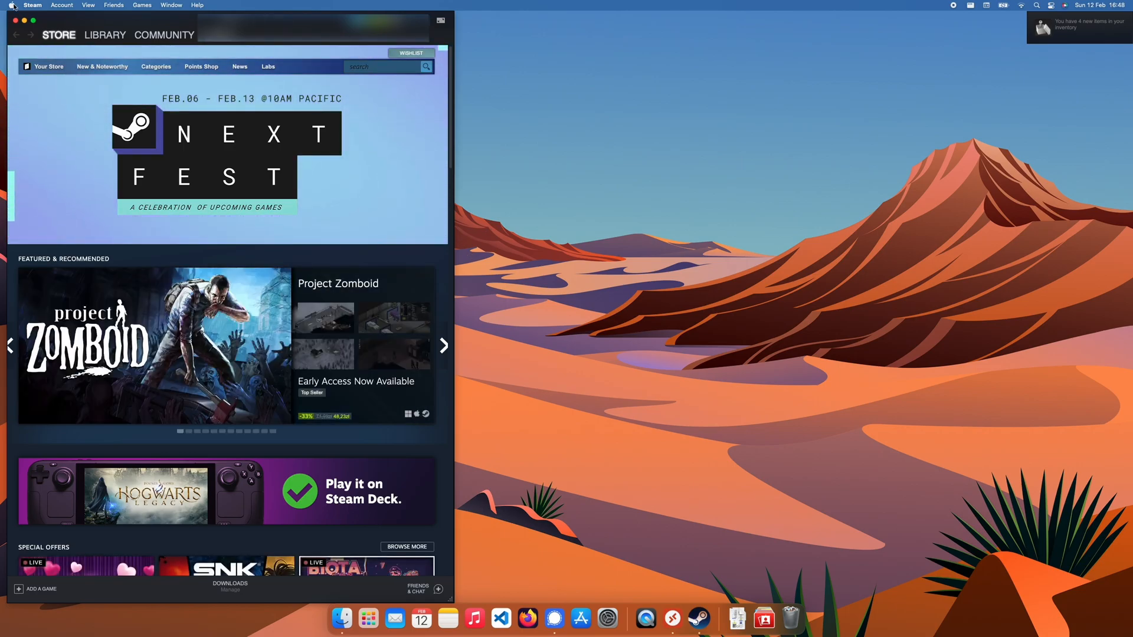
click(33, 20)
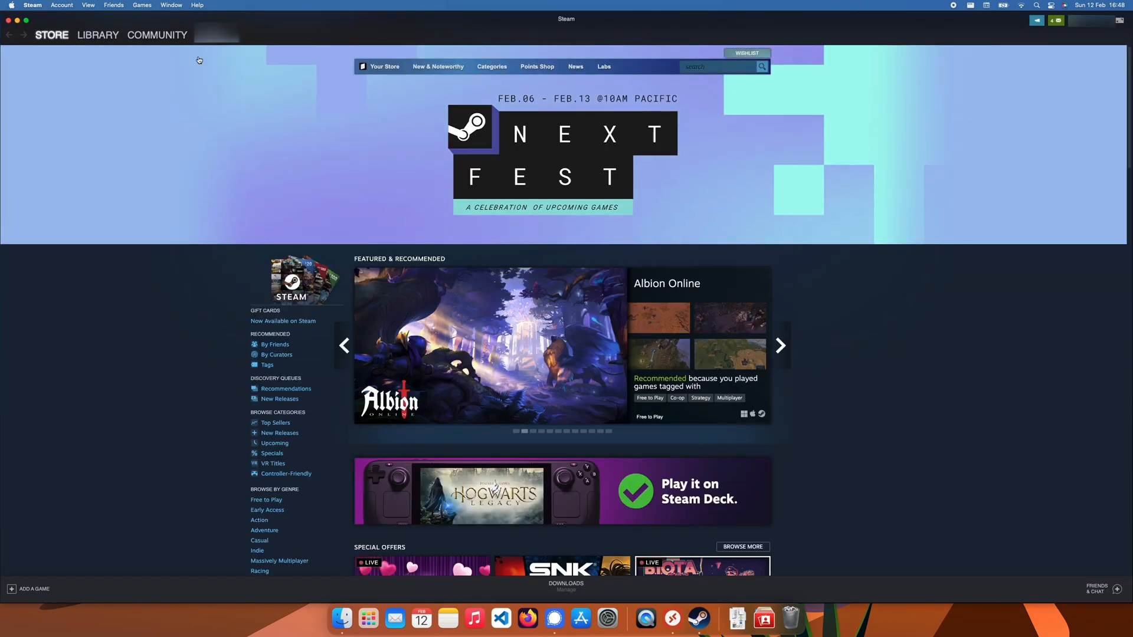
click(97, 35)
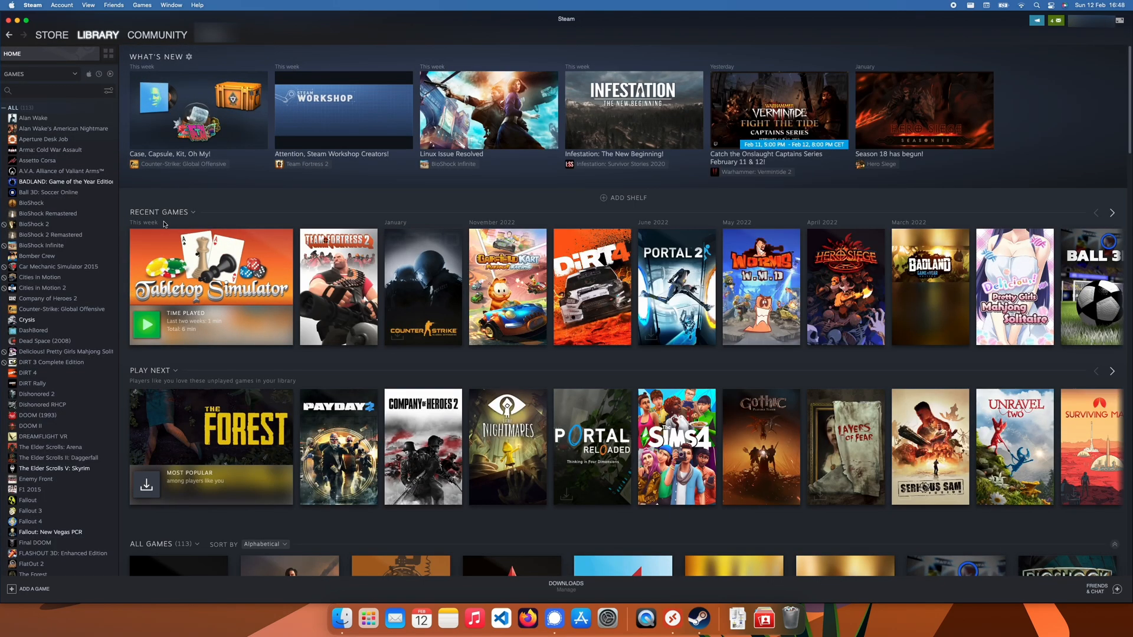
click(51, 362)
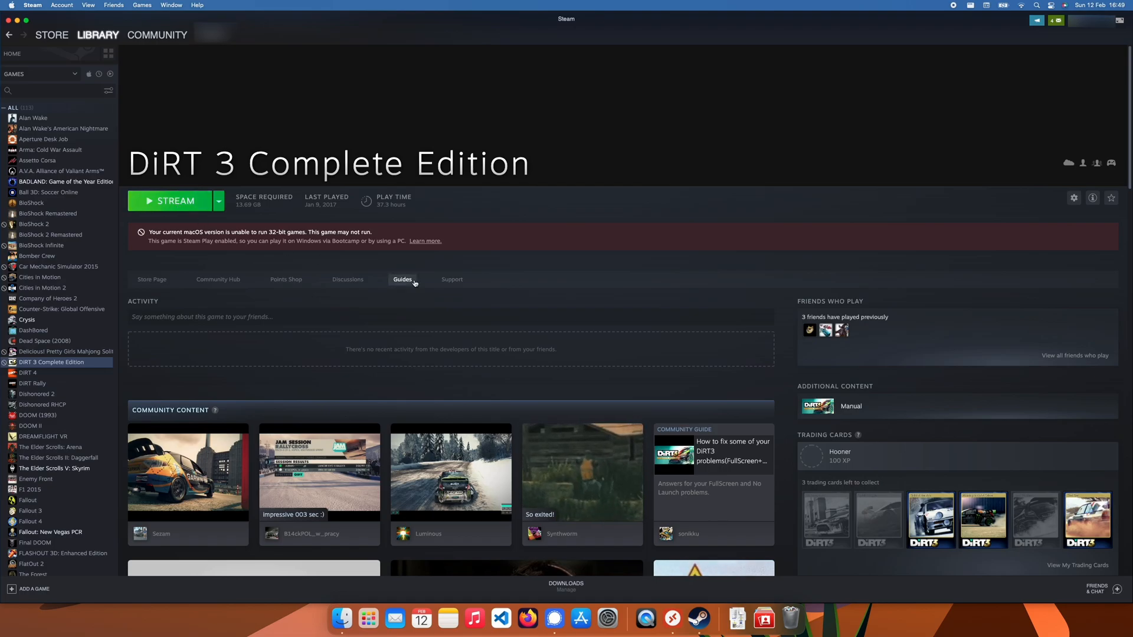
Stream DiRT 3 Complete Edition from the Windows PC using the STREAM button
click(175, 201)
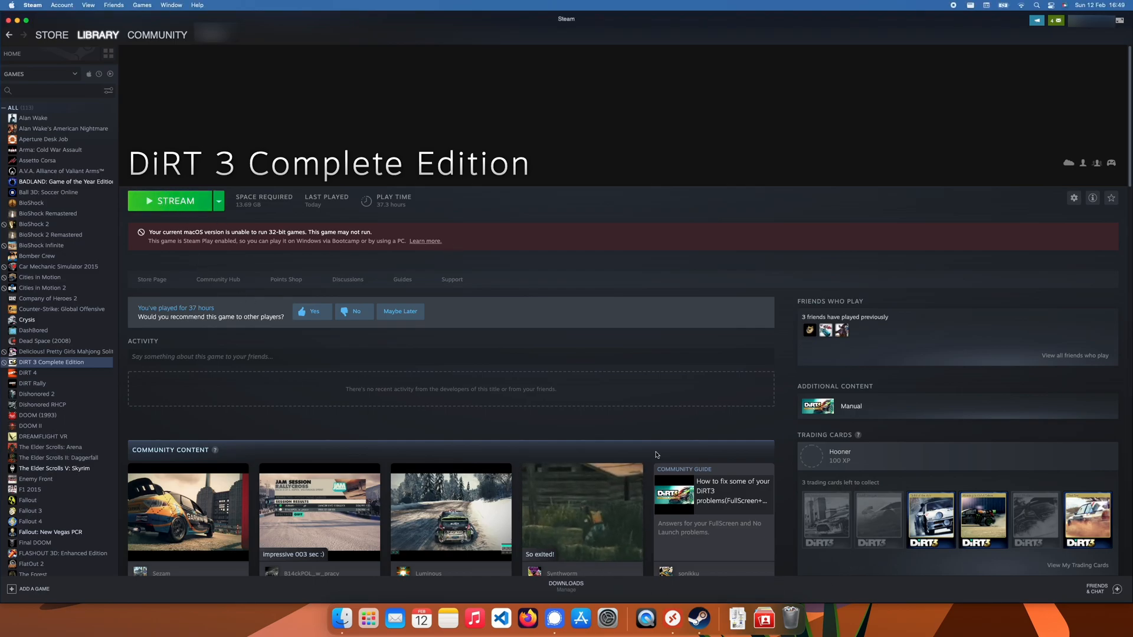
click(174, 201)
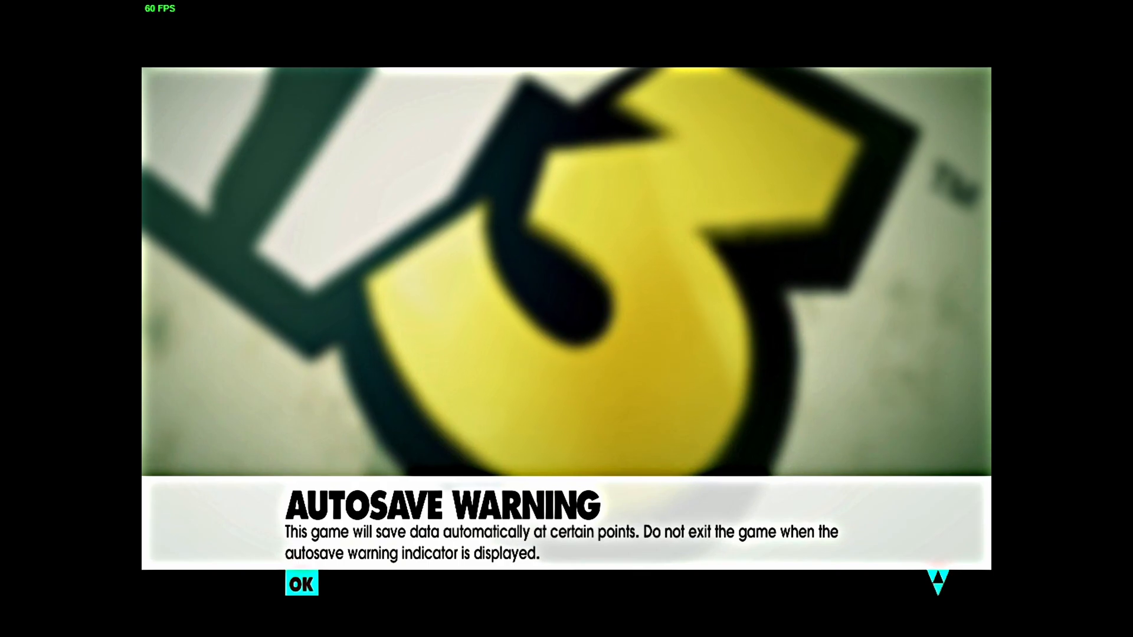
Dismiss the autosave warning, set graphics to 1920x1080 at 23 Hz, and apply
click(301, 584)
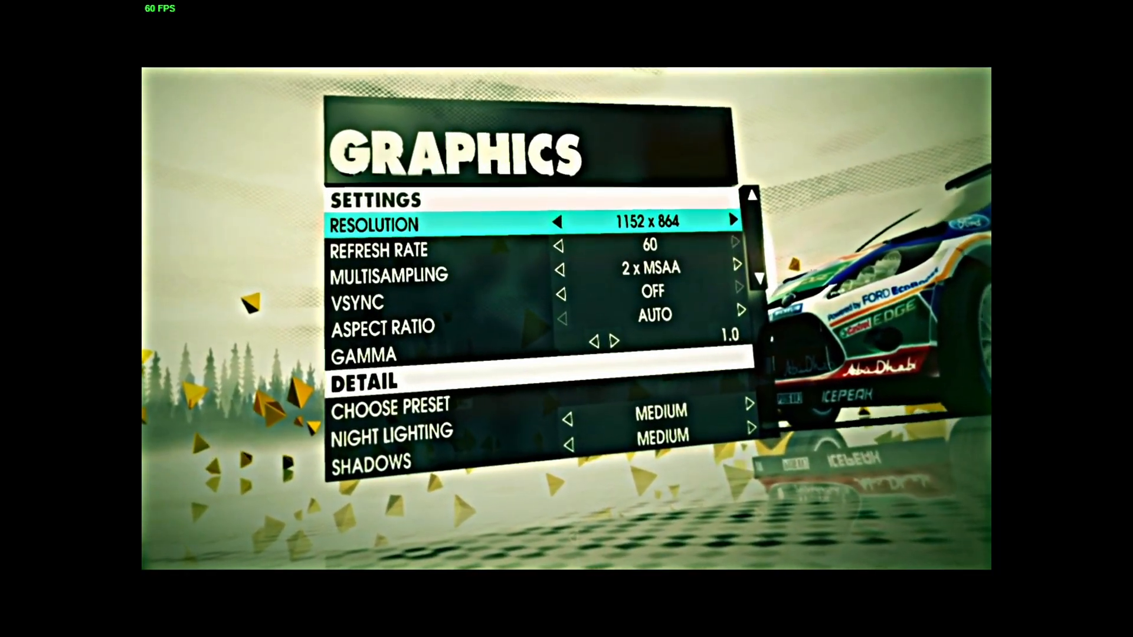
click(733, 222)
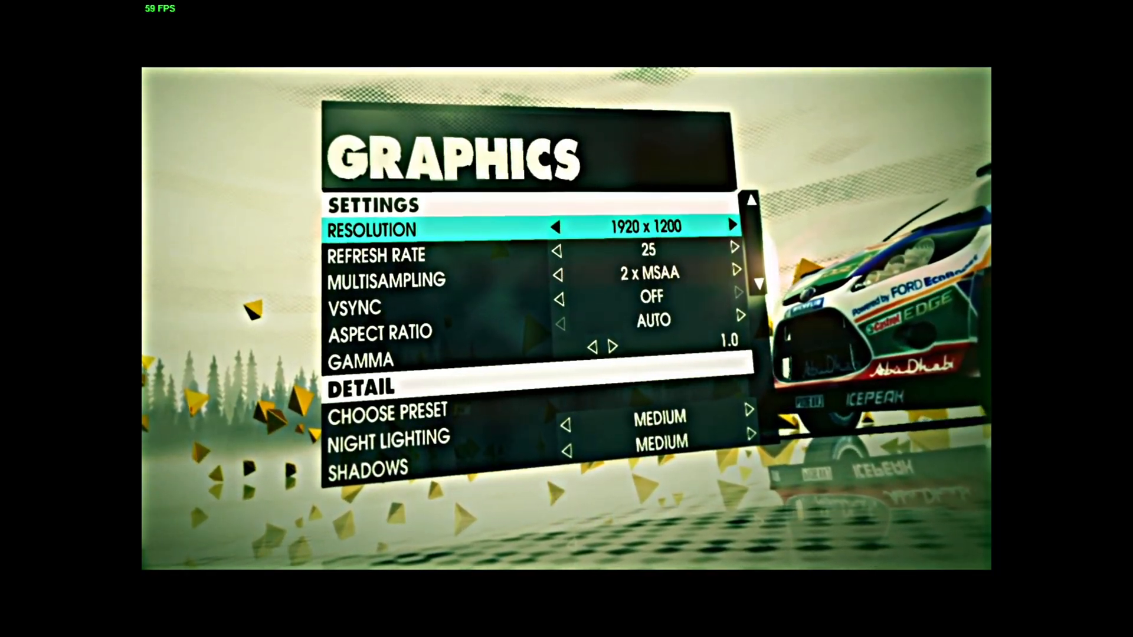
click(733, 225)
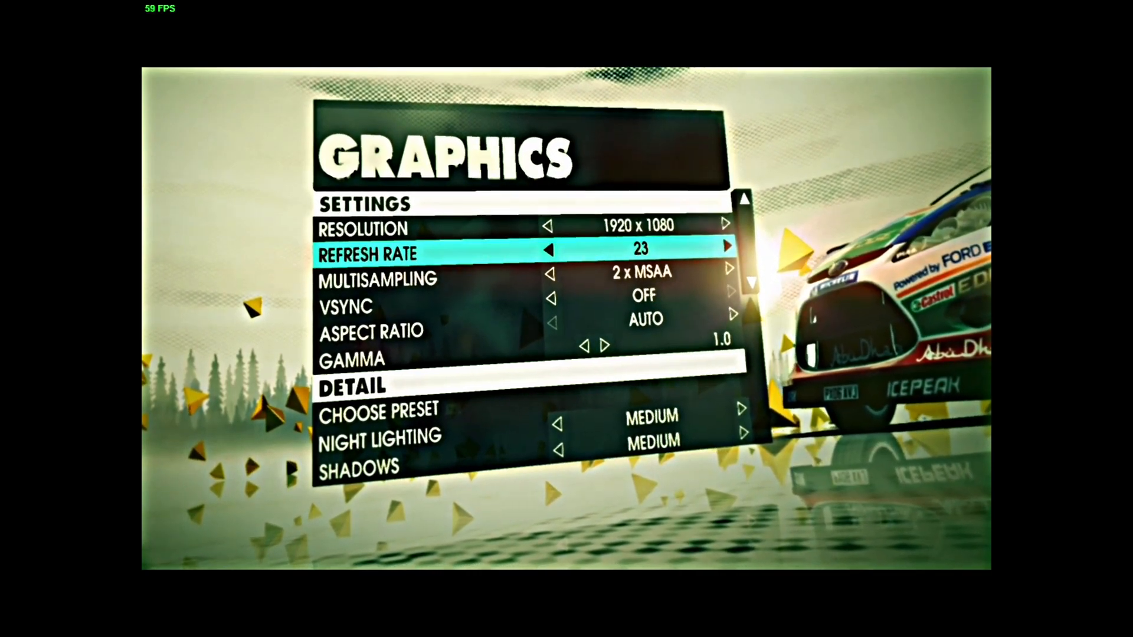
click(729, 248)
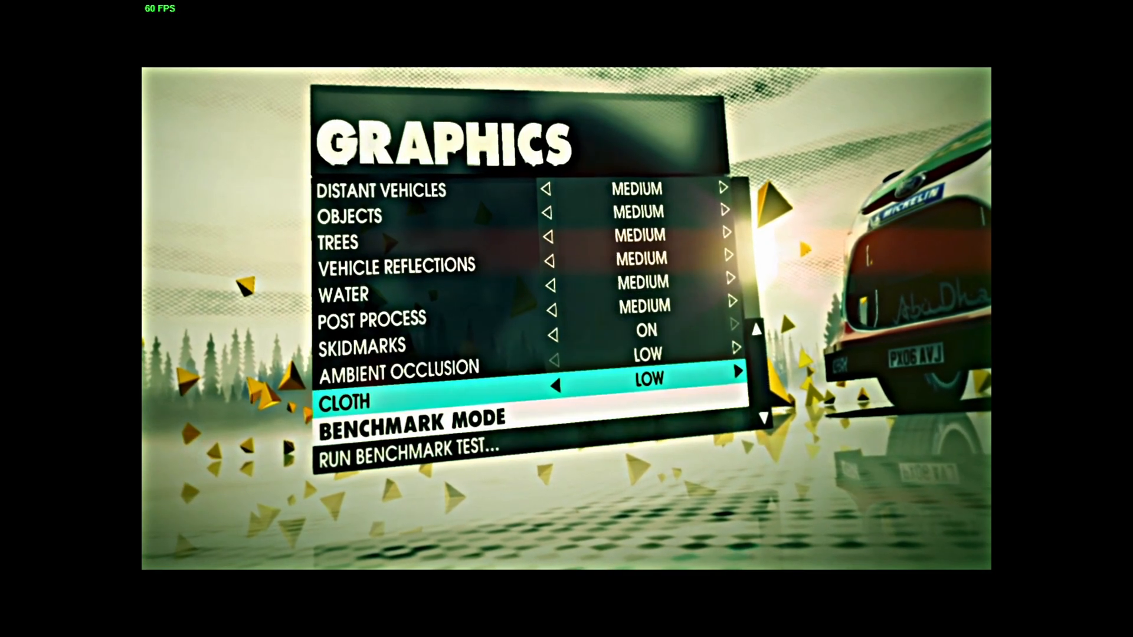
key(Down)
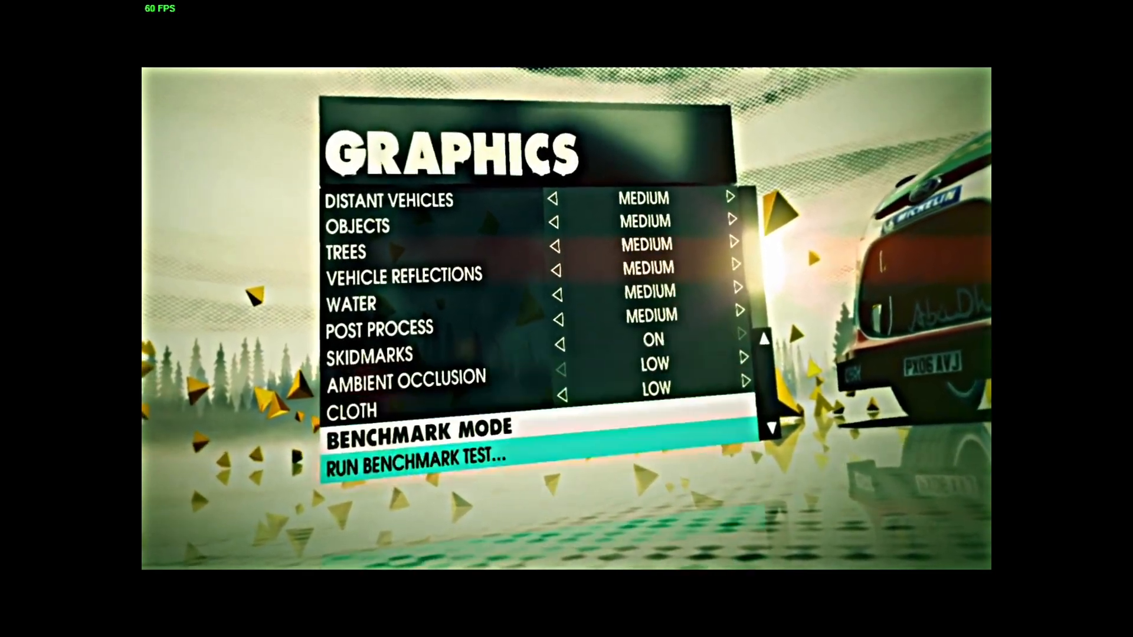
key(down)
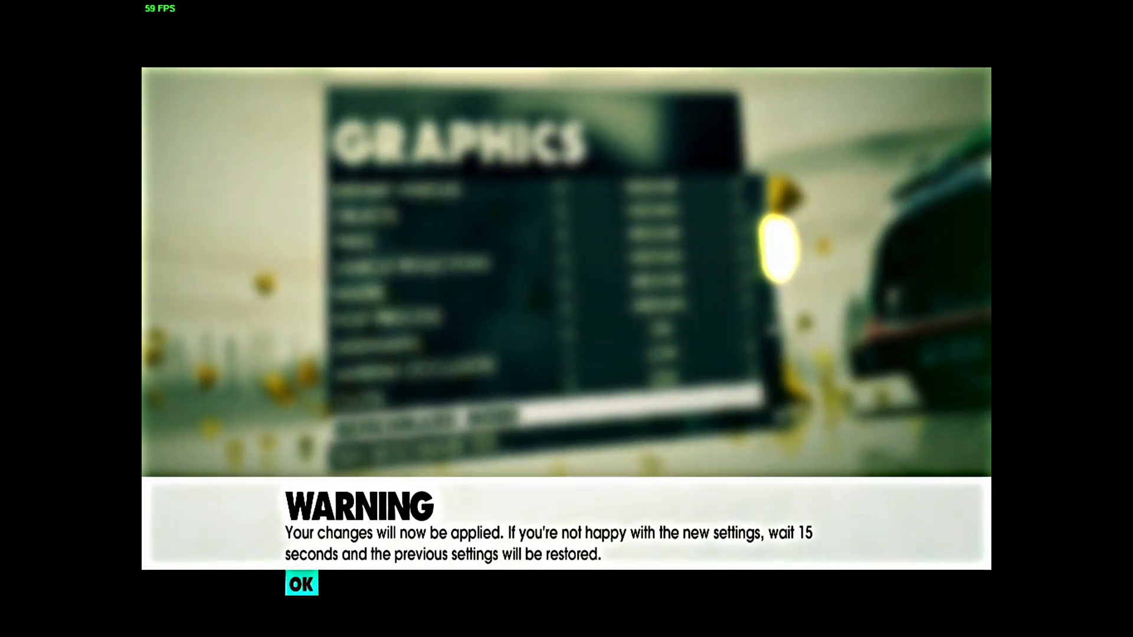
Accept the graphics settings warning and start a rally stage
click(299, 583)
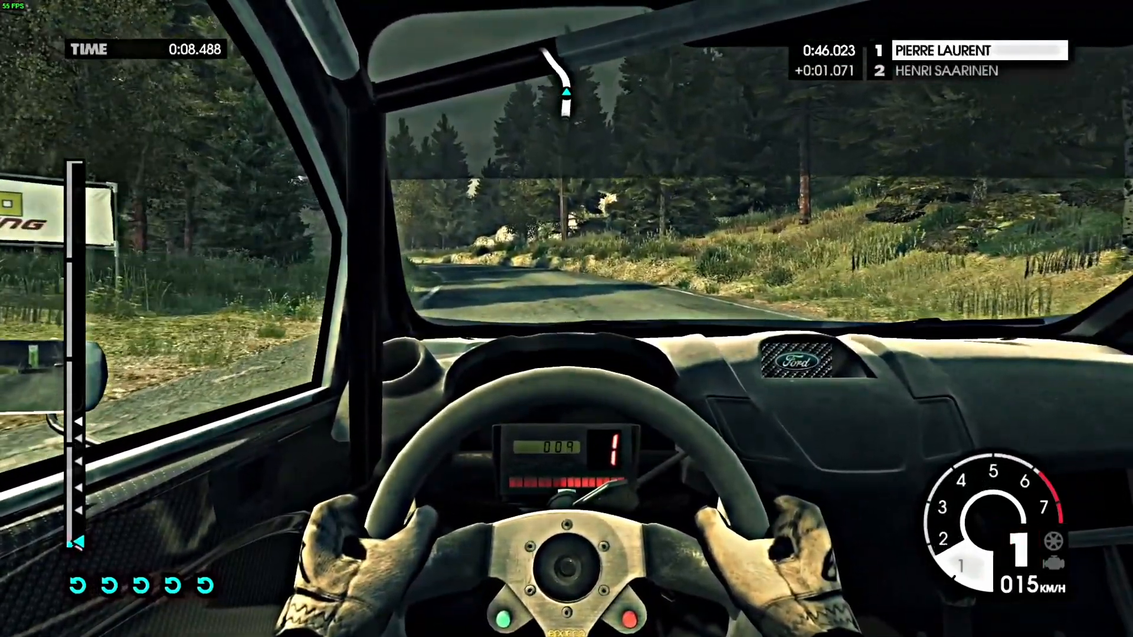
Pause the Finland rally and quit out of DiRT 3
key(Escape)
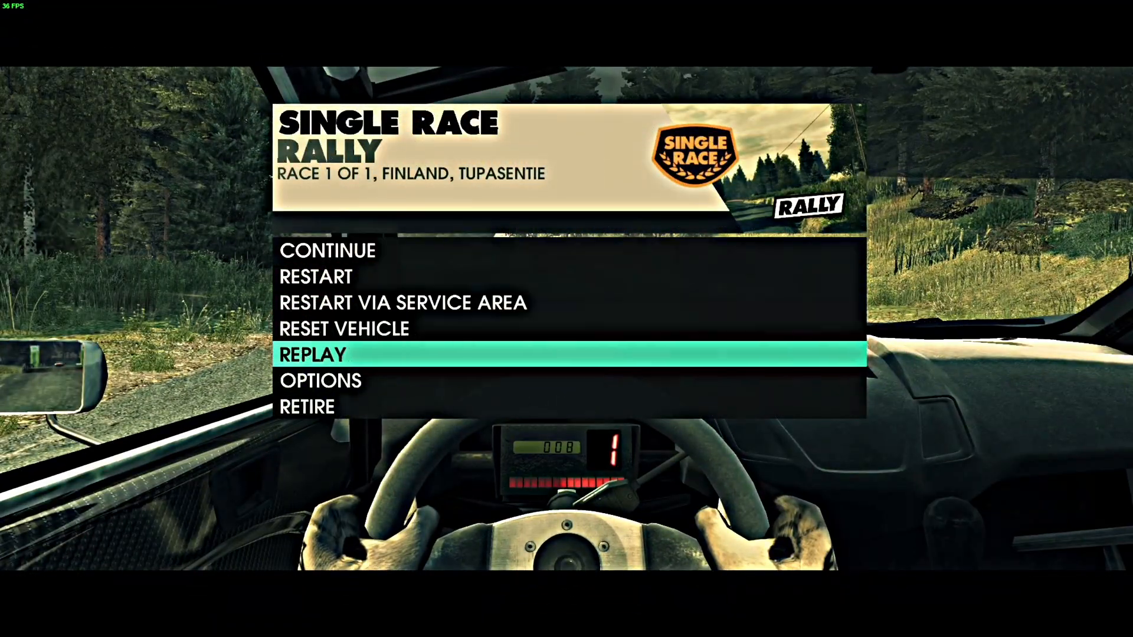
click(320, 380)
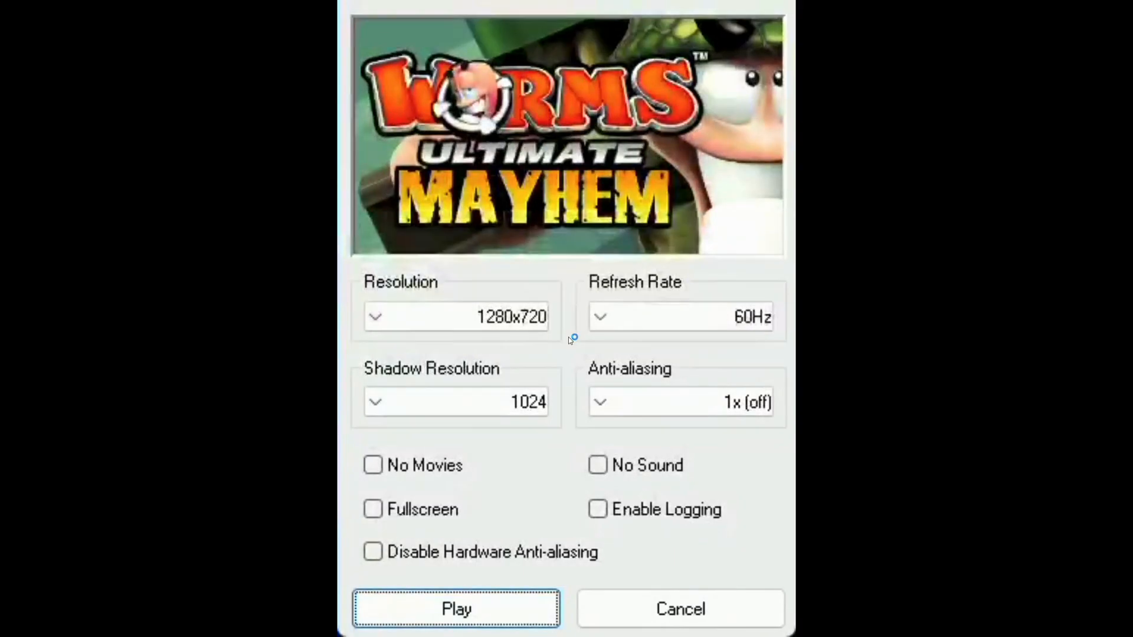
Choose 1920x1080 from the Worms Ultimate Mayhem launcher's Resolution list
click(375, 317)
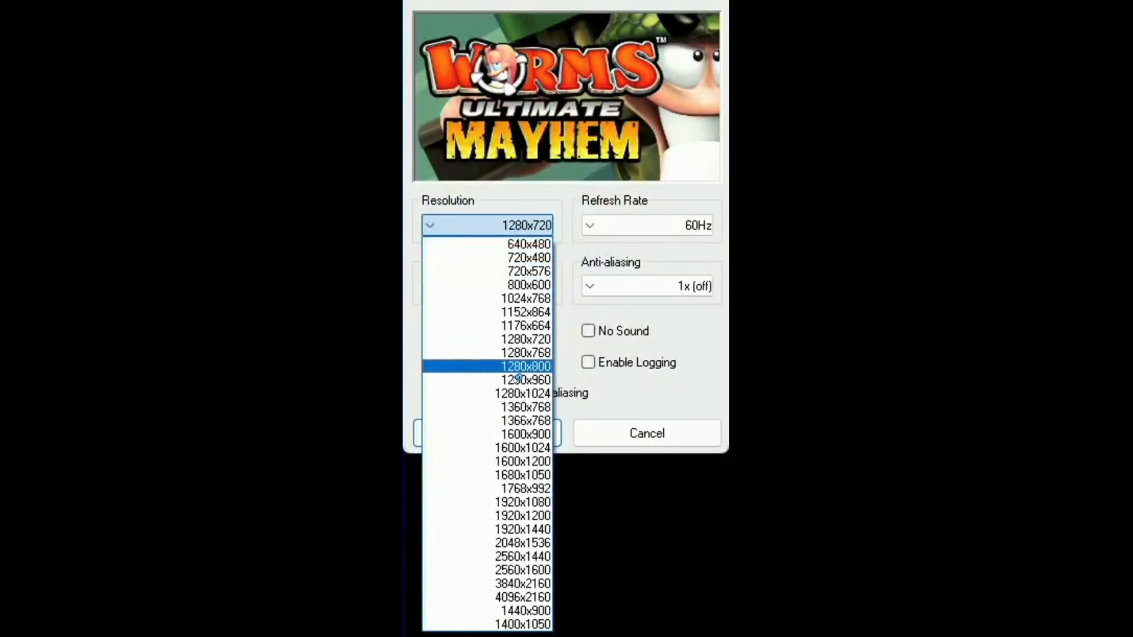
click(521, 502)
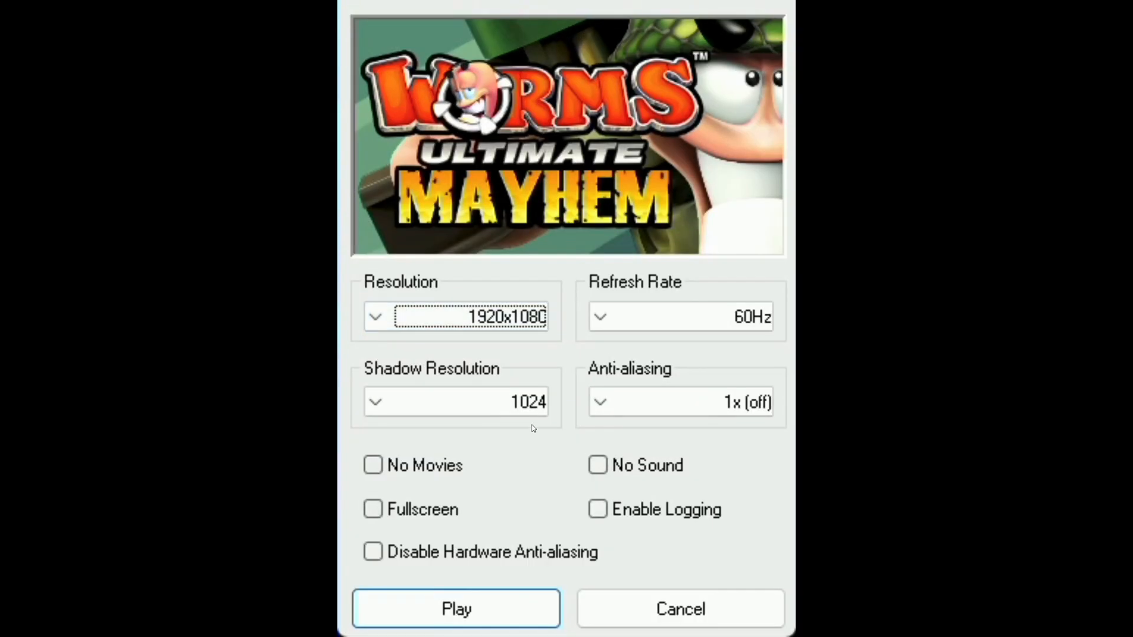
click(456, 402)
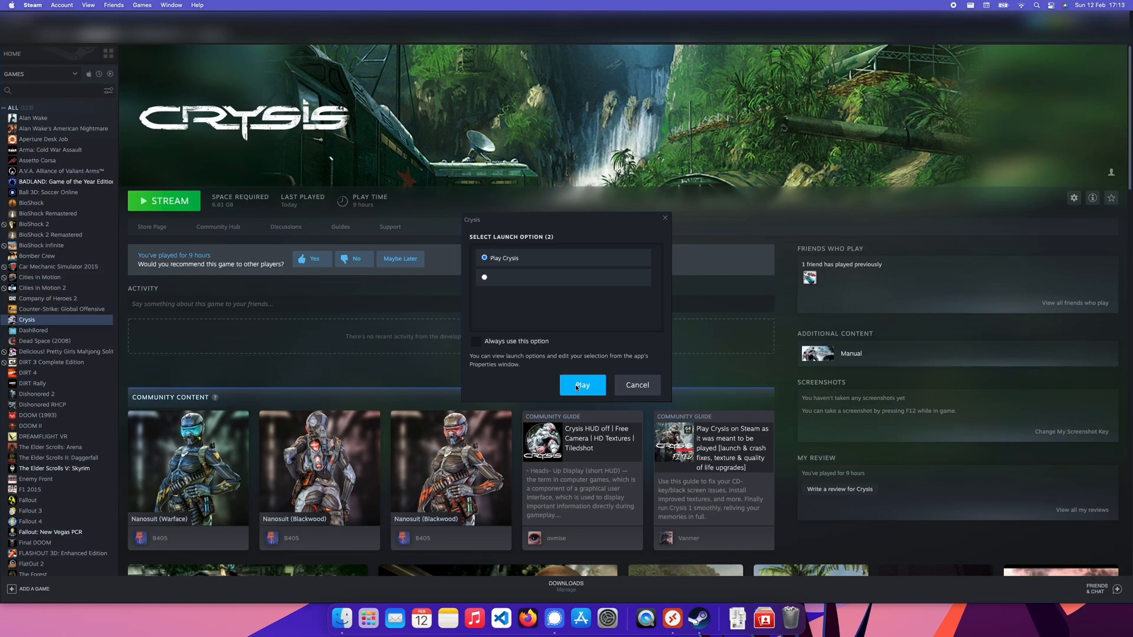
Play Crysis with the default launch option, relaunching it from its options dialog
click(582, 385)
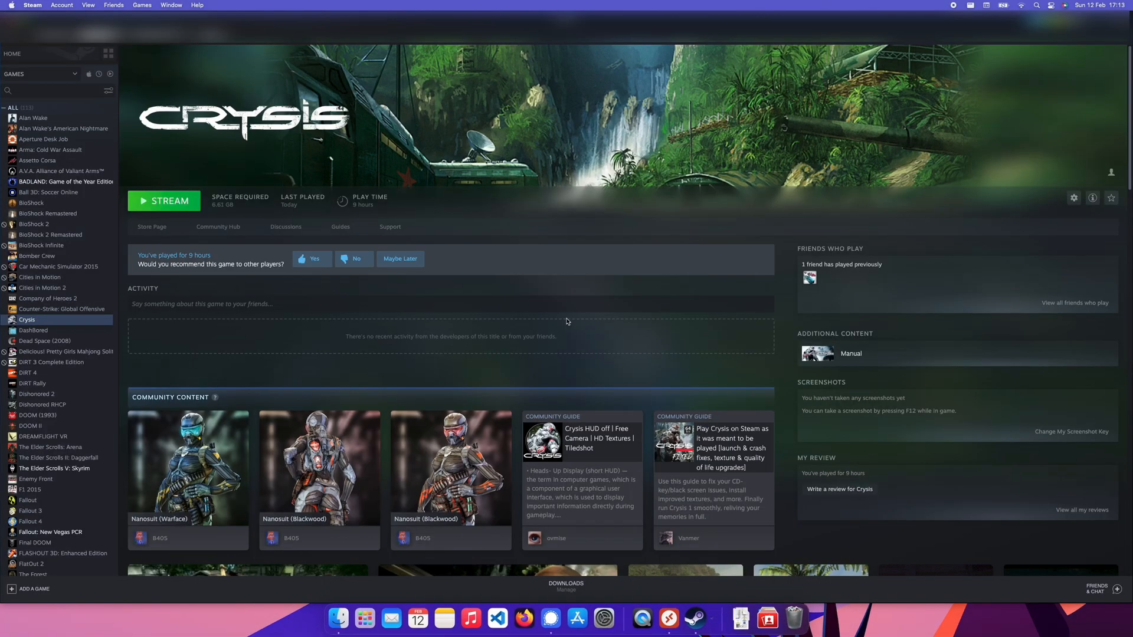
click(164, 200)
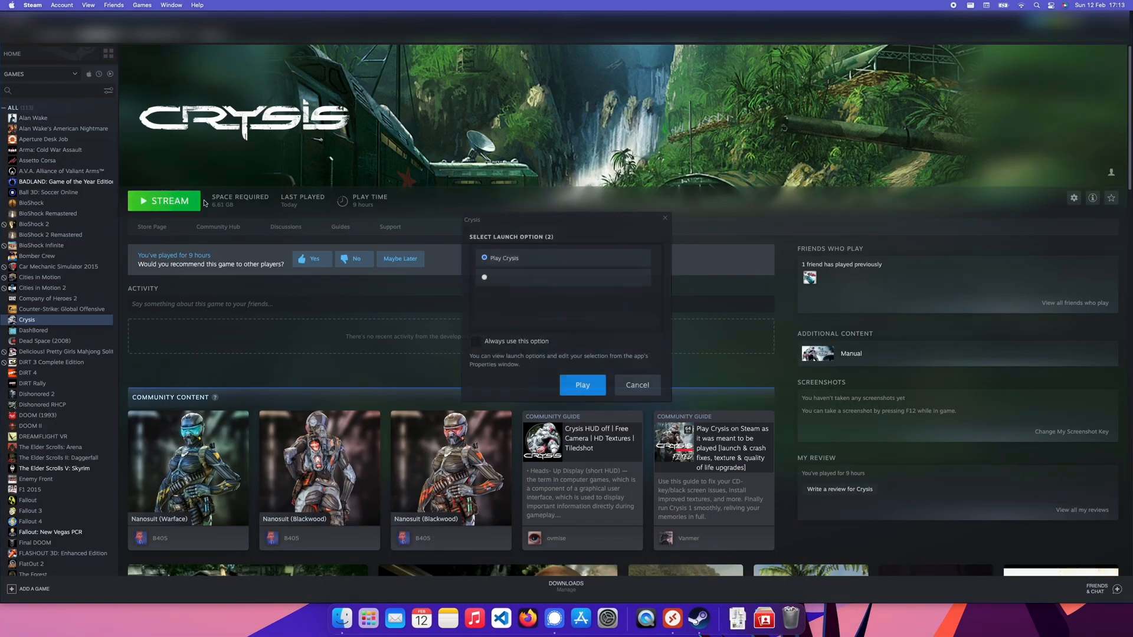
click(582, 385)
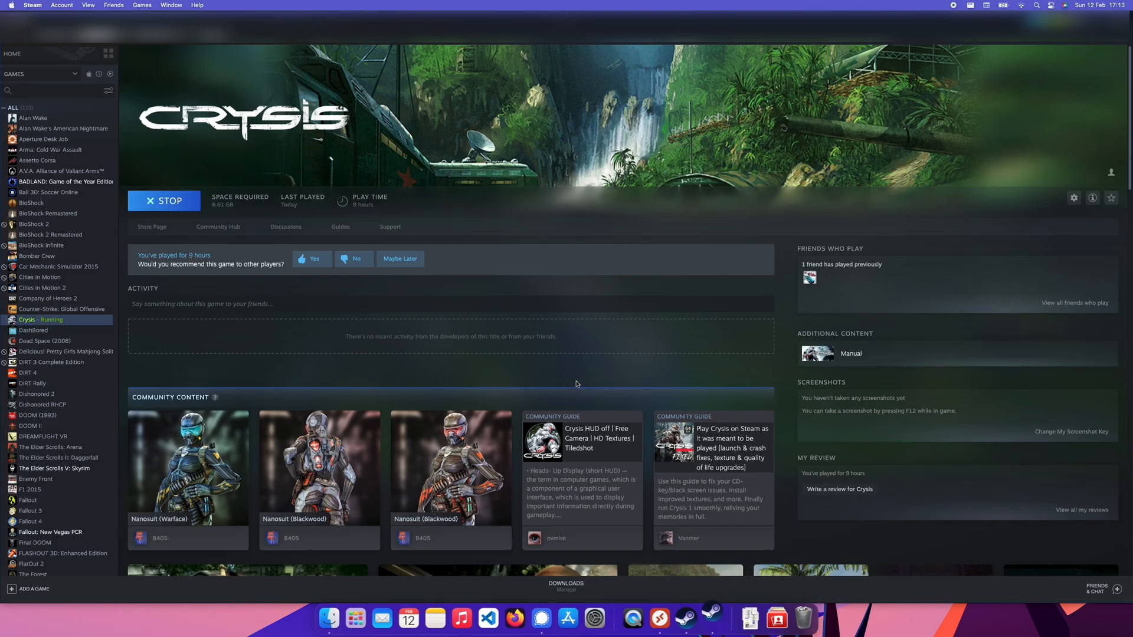
click(164, 200)
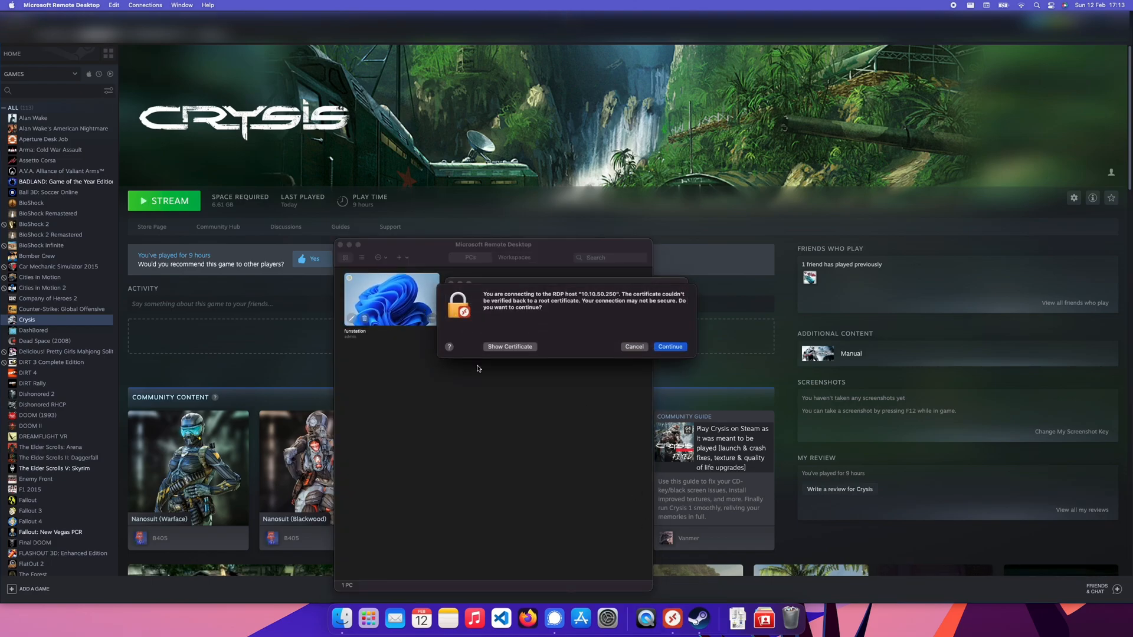
Accept the Remote Desktop certificate warning and close Remote Desktop, returning to Crysis's Steam page
click(669, 347)
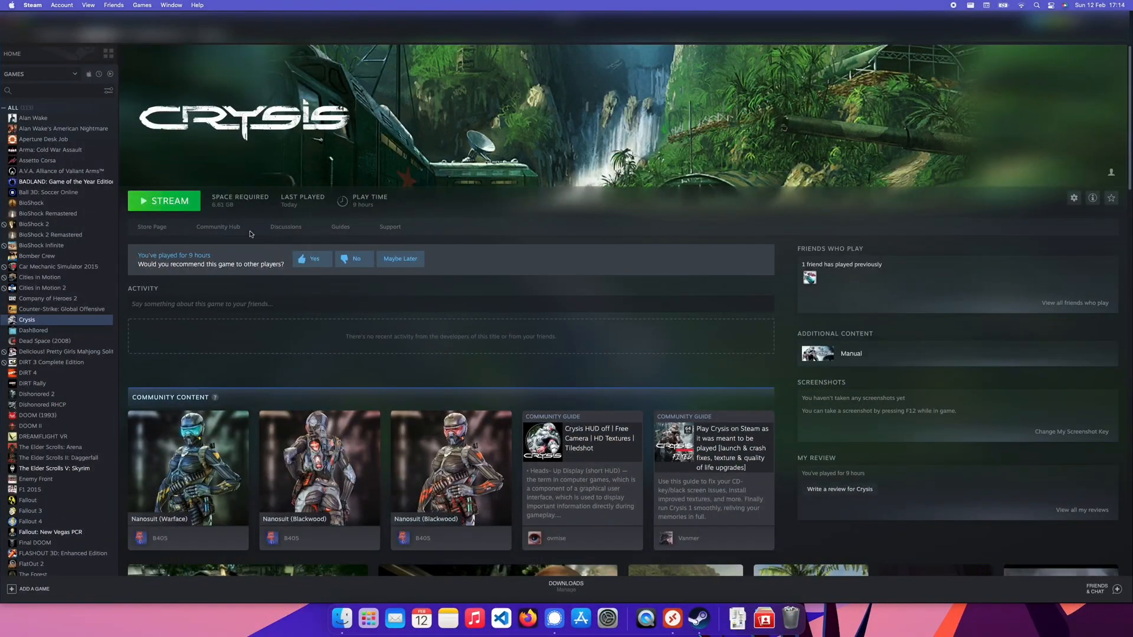
Stream Crysis with the default launch option, showing the remote Windows sign-in screen
click(164, 200)
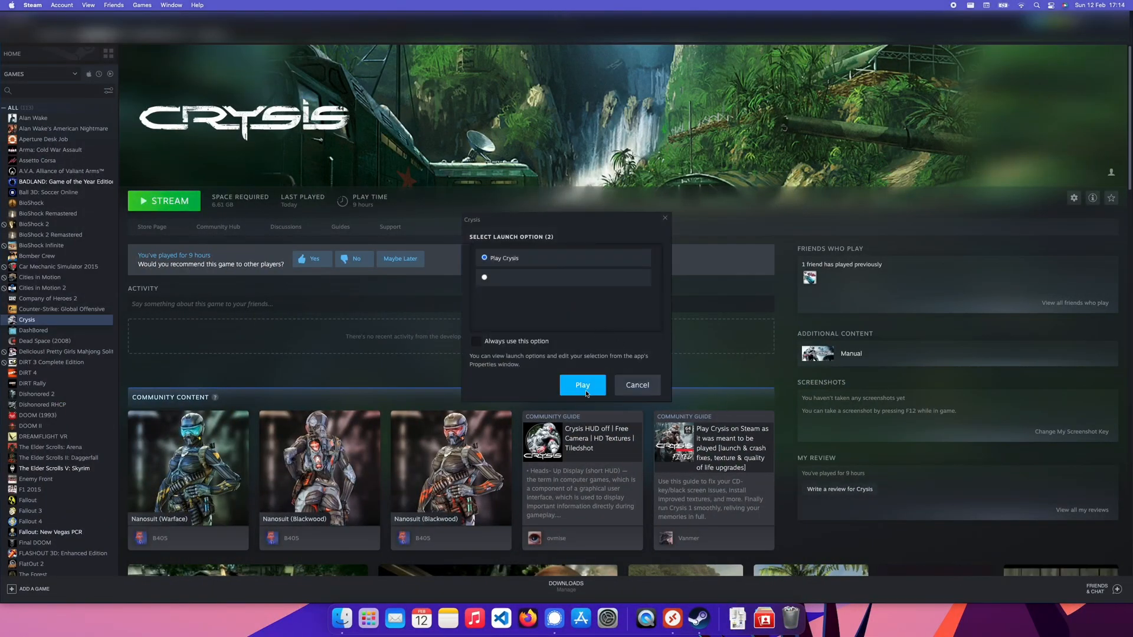
click(582, 384)
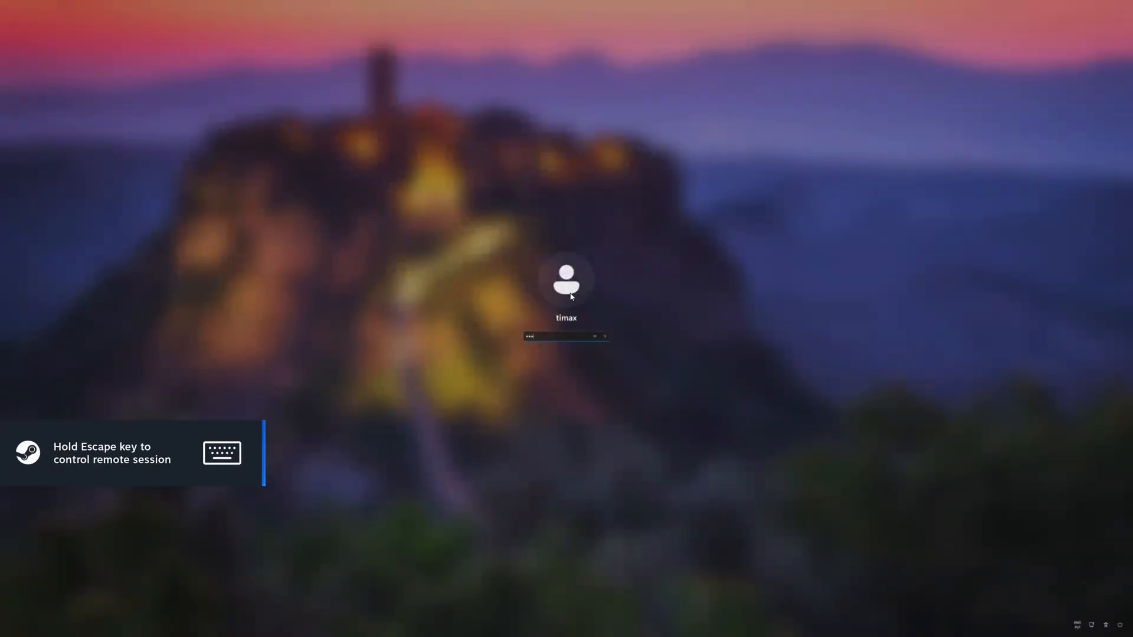